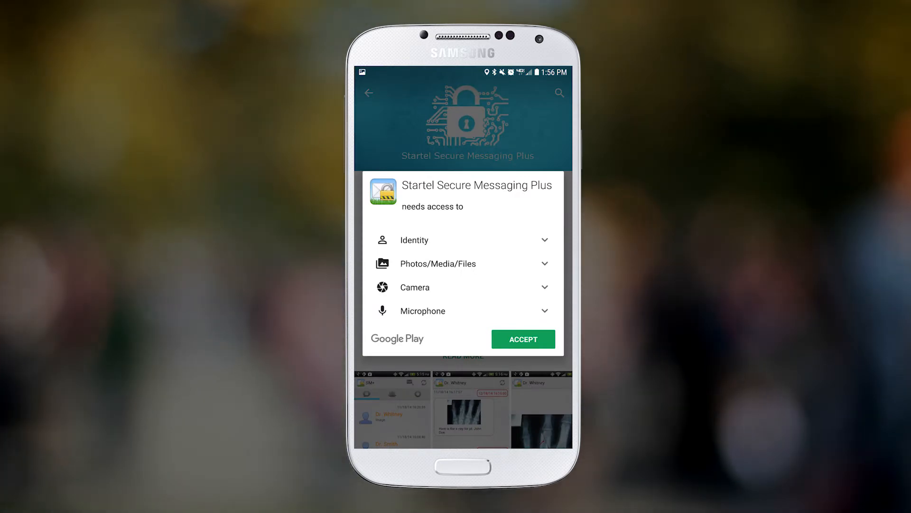
# Accept the requested permissions so the install completes, then launch the app.
pyautogui.click(523, 339)
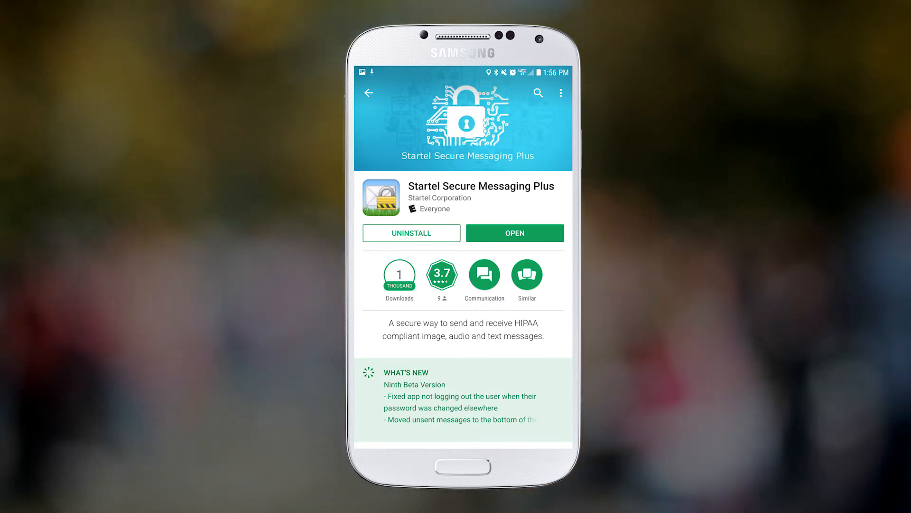
pyautogui.click(514, 234)
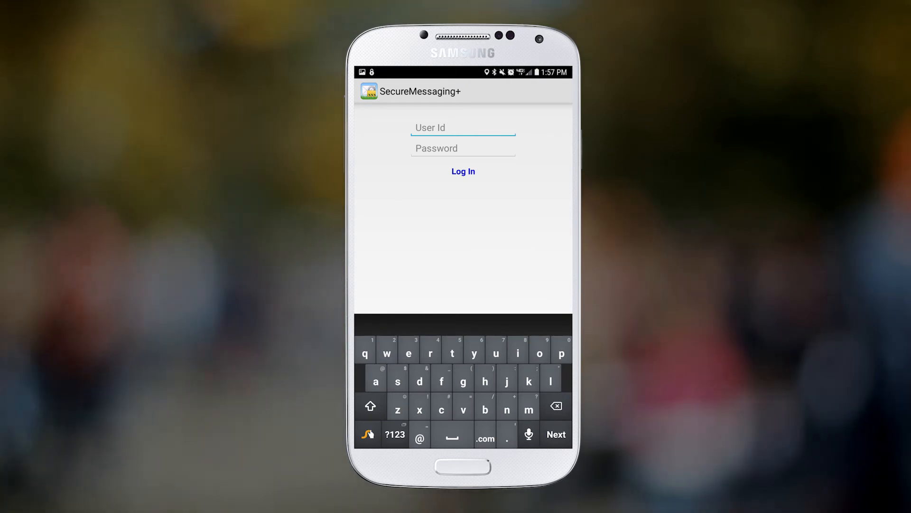
# Enter the account User Id and Password and log in.
pyautogui.write('XXXXXX')
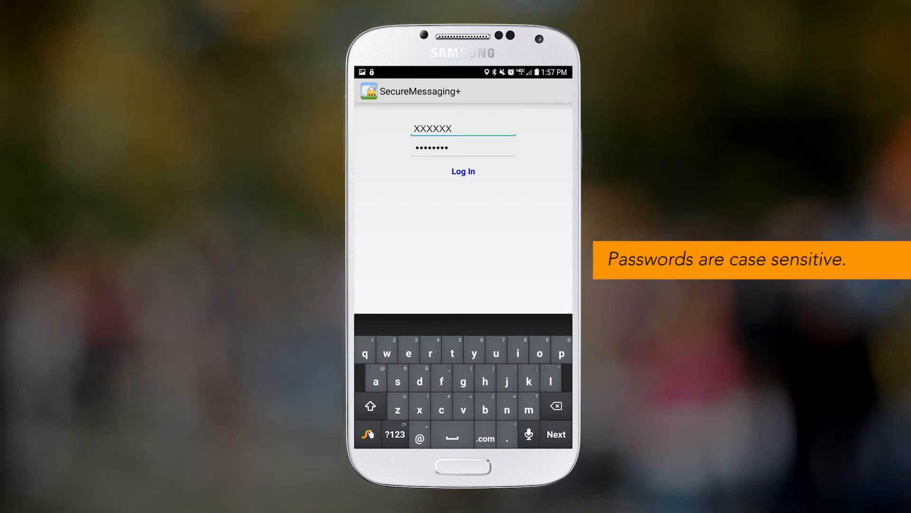
pyautogui.click(463, 171)
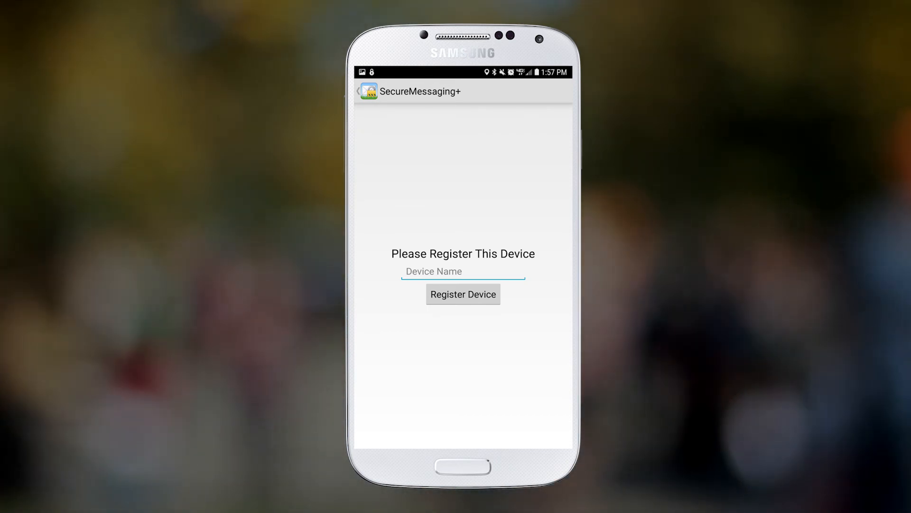
# Name the device 'Galaxy 7' and register it.
pyautogui.write('G')
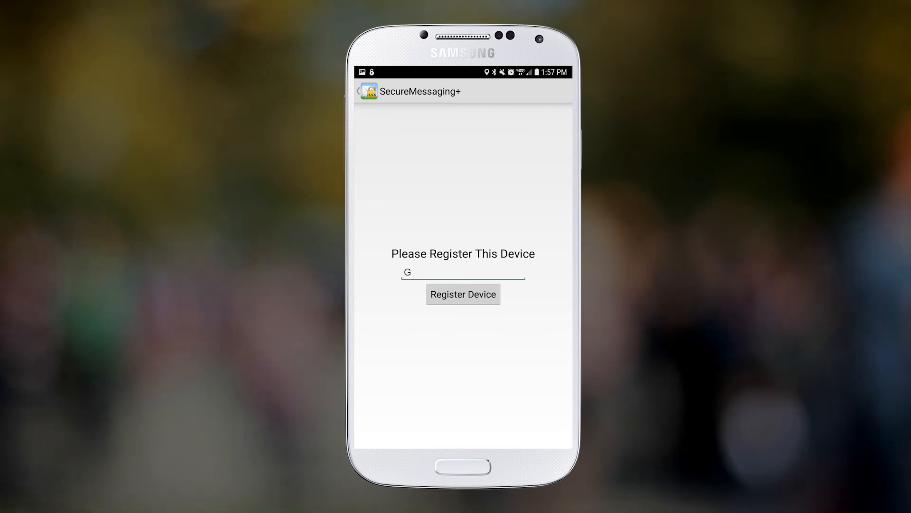
pyautogui.write('alaxy 7')
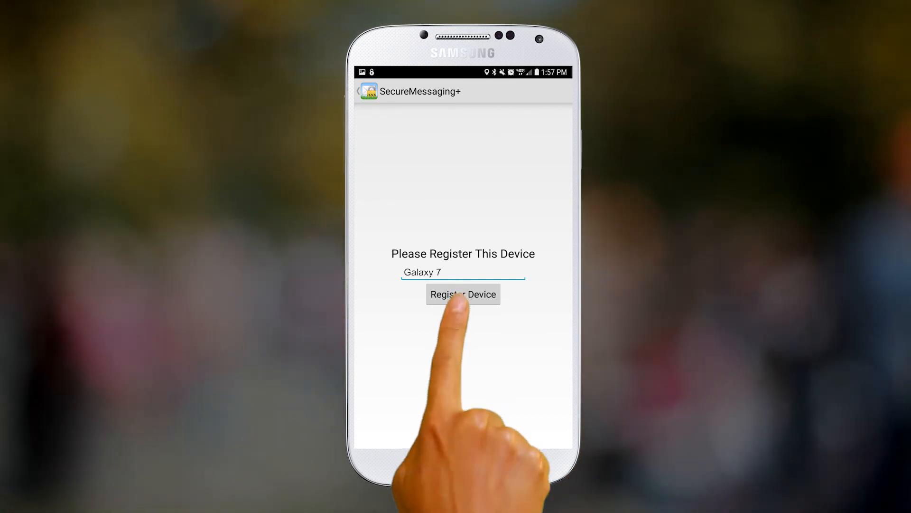
pyautogui.click(464, 295)
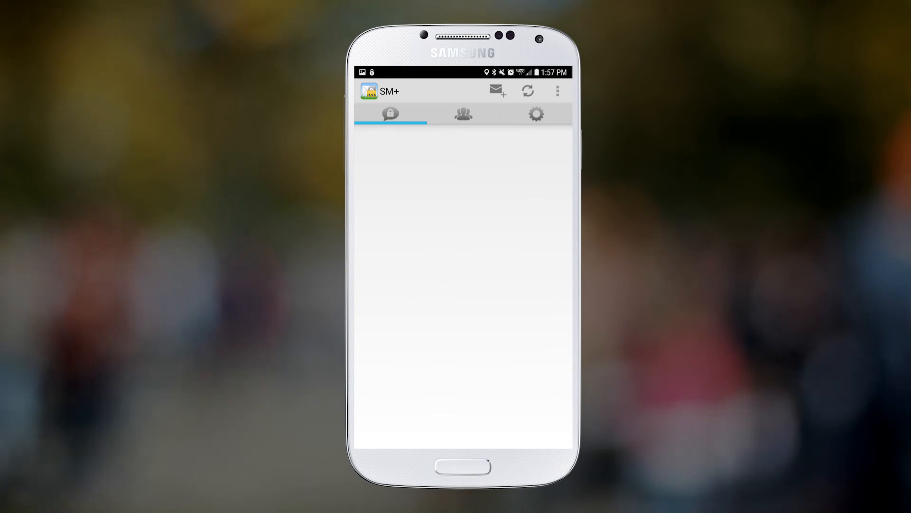
# Start a new secure message from the envelope icon, with recipient and message blank.
pyautogui.click(499, 91)
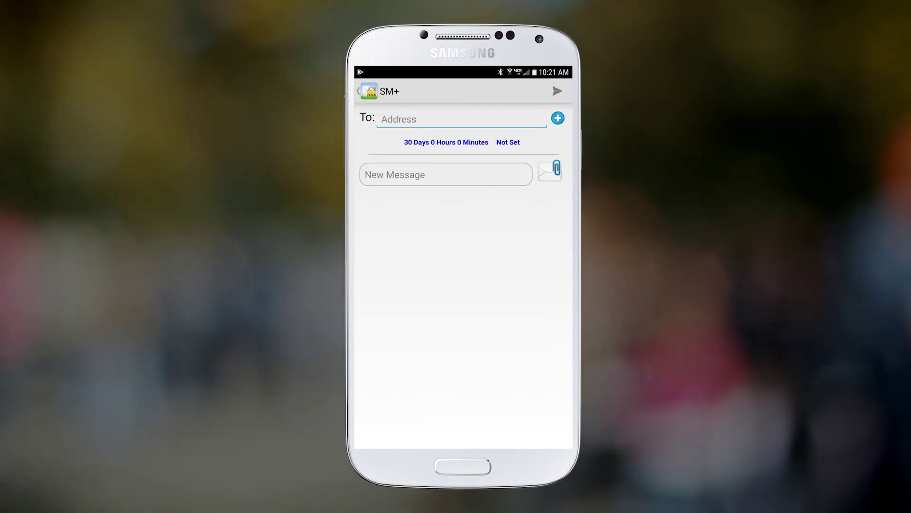